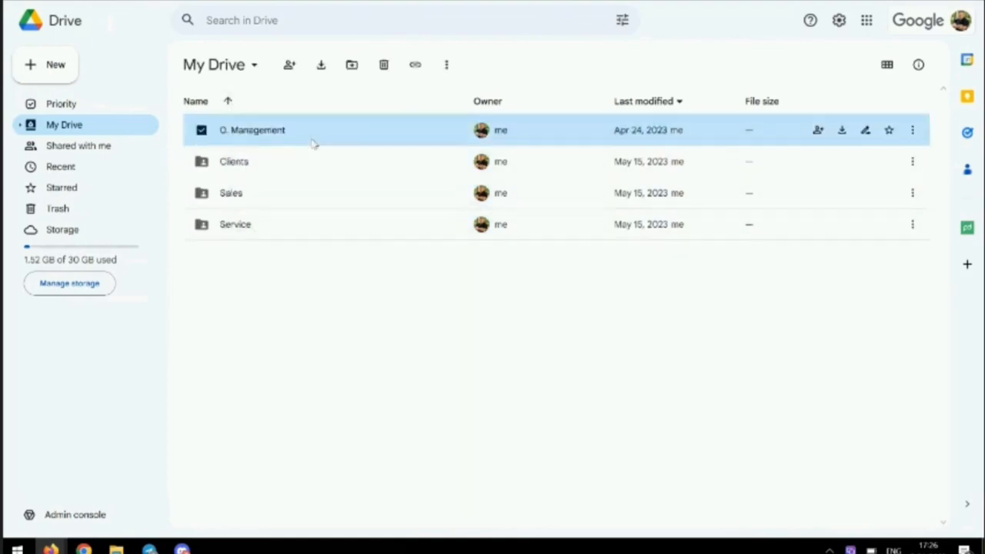
Step: Browse into 0. Management and Team Documents, then return to My Drive
double_click(252, 129)
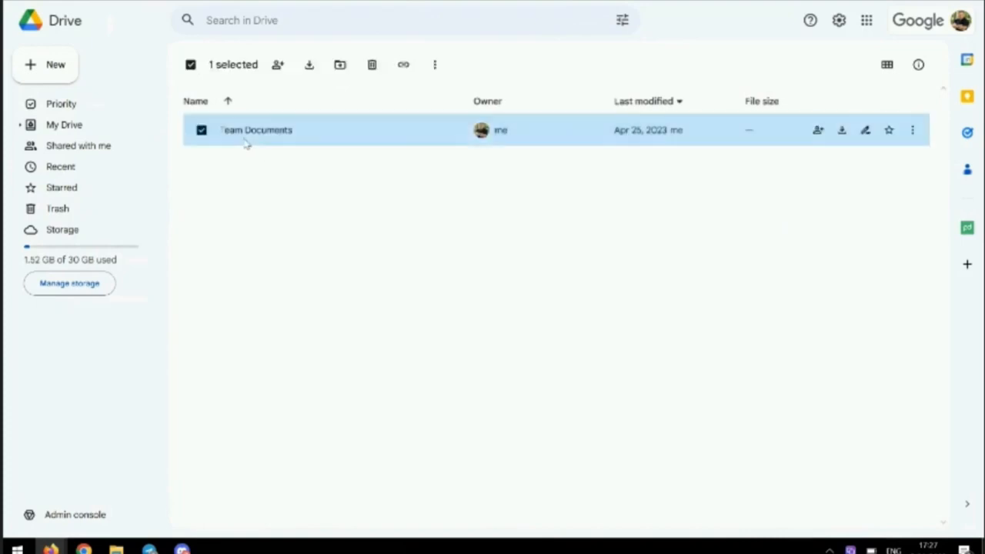
double_click(255, 130)
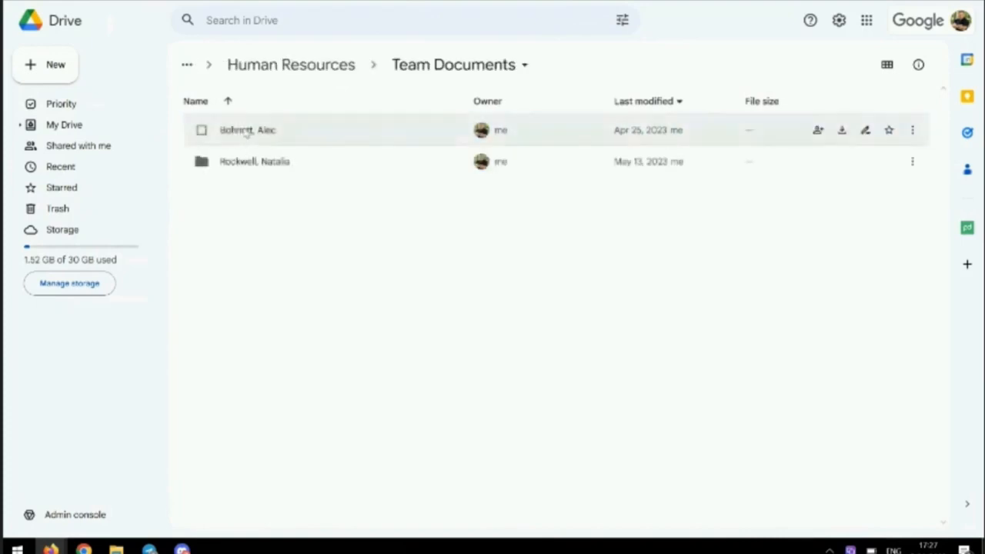
left_click(201, 129)
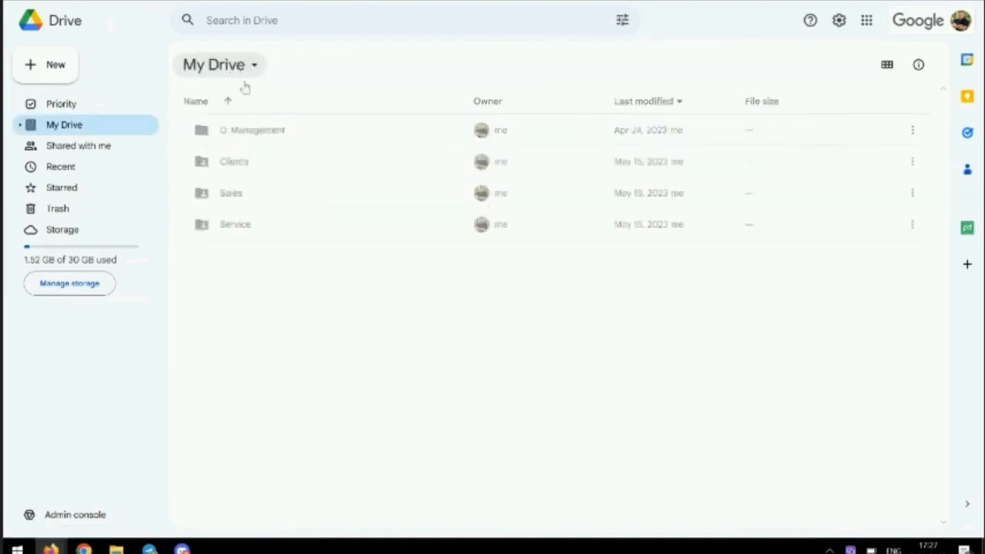
Step: Browse Clients > 1. Current and its template client folder, then return to My Drive
double_click(234, 161)
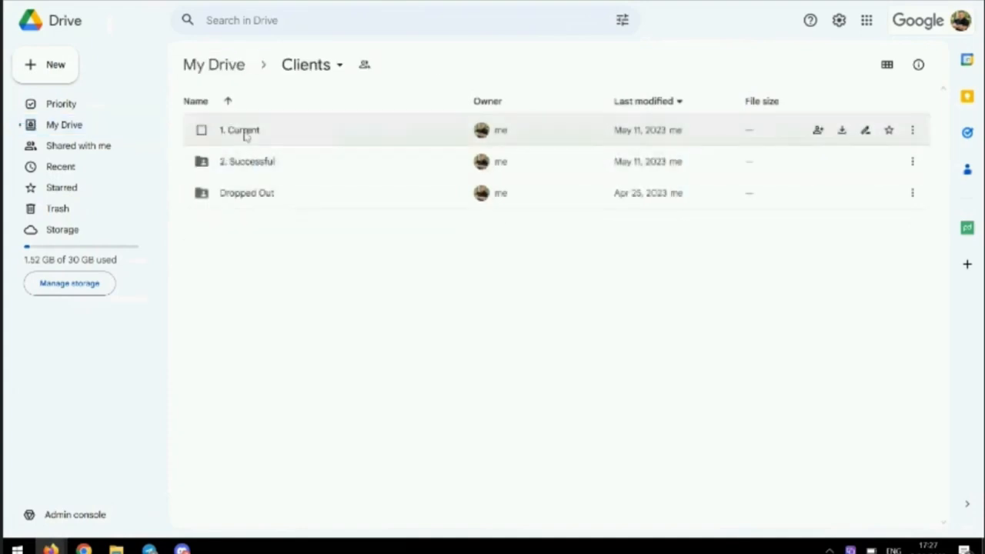
double_click(240, 129)
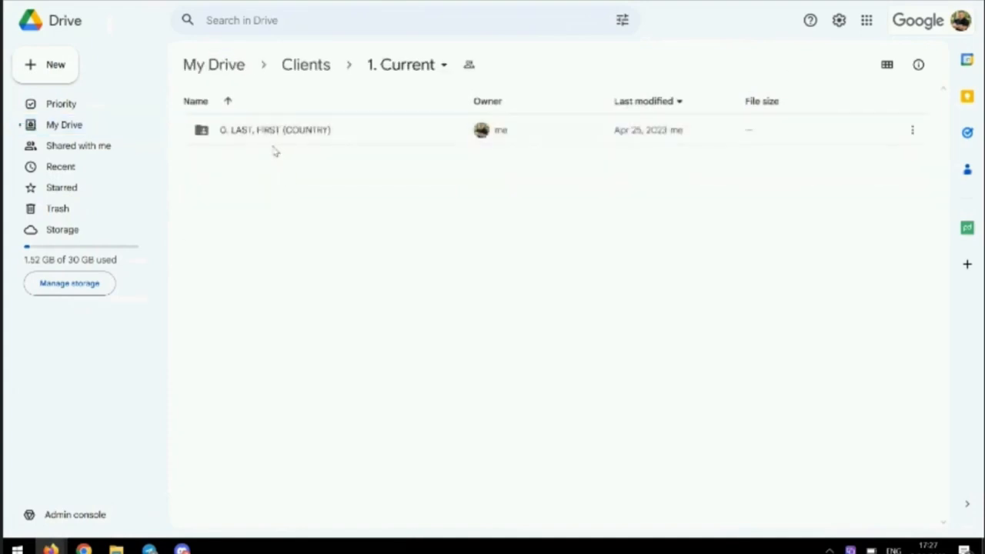
double_click(274, 129)
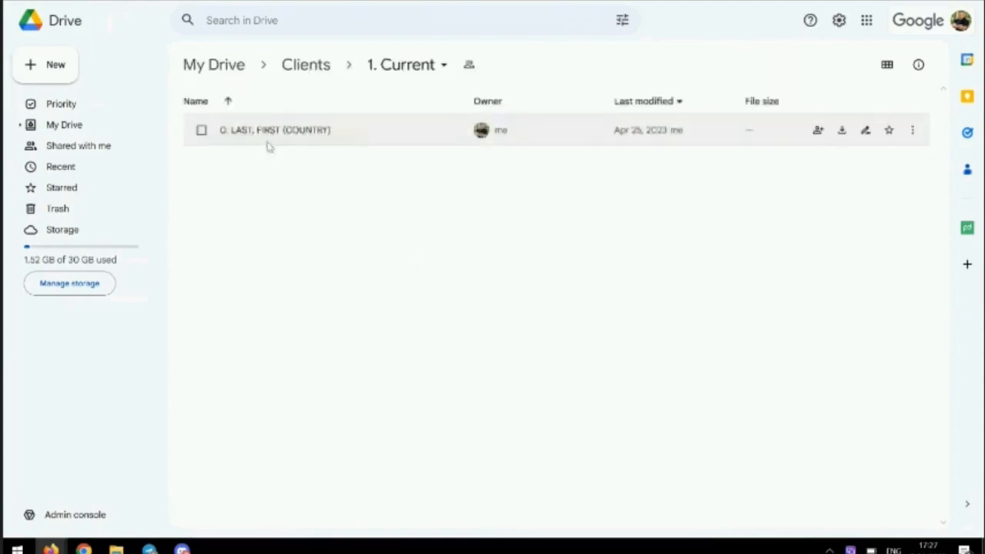
mouse_move(307, 139)
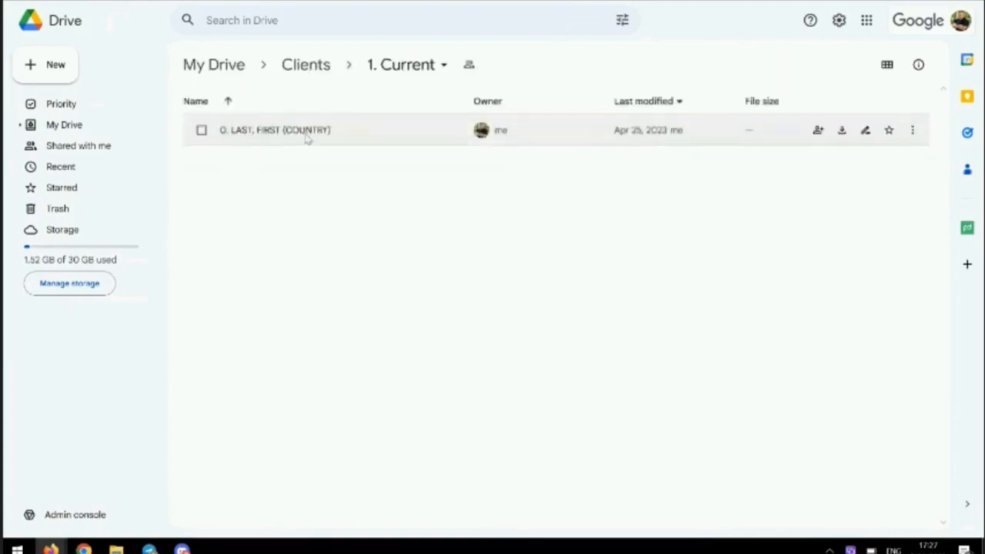
left_click(305, 64)
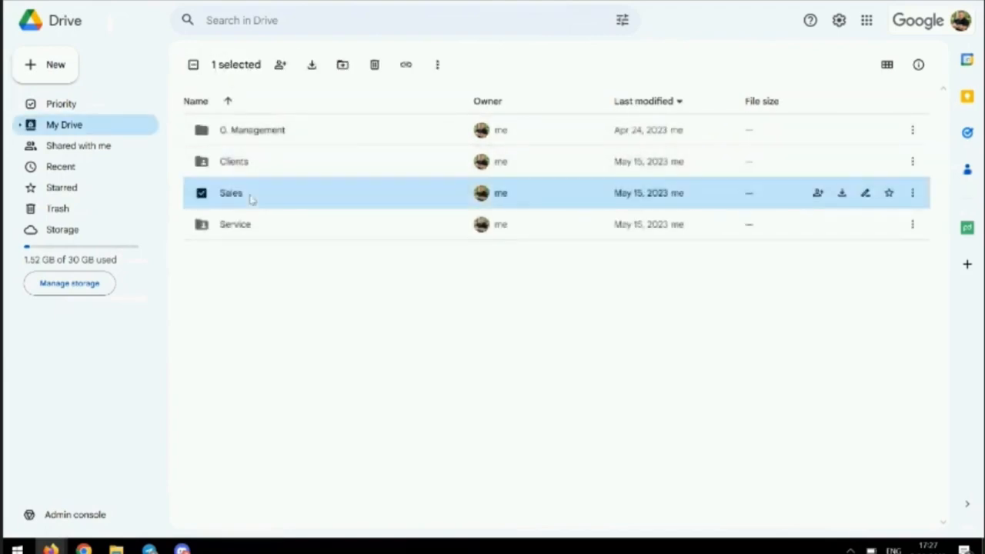
Step: Browse into the Sales folder and its Leads subfolder
double_click(231, 192)
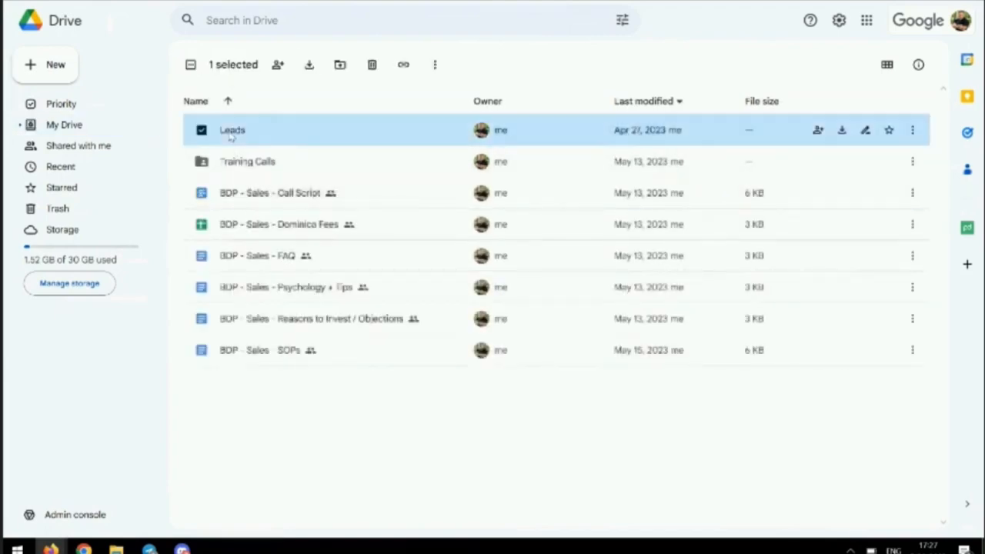
double_click(231, 129)
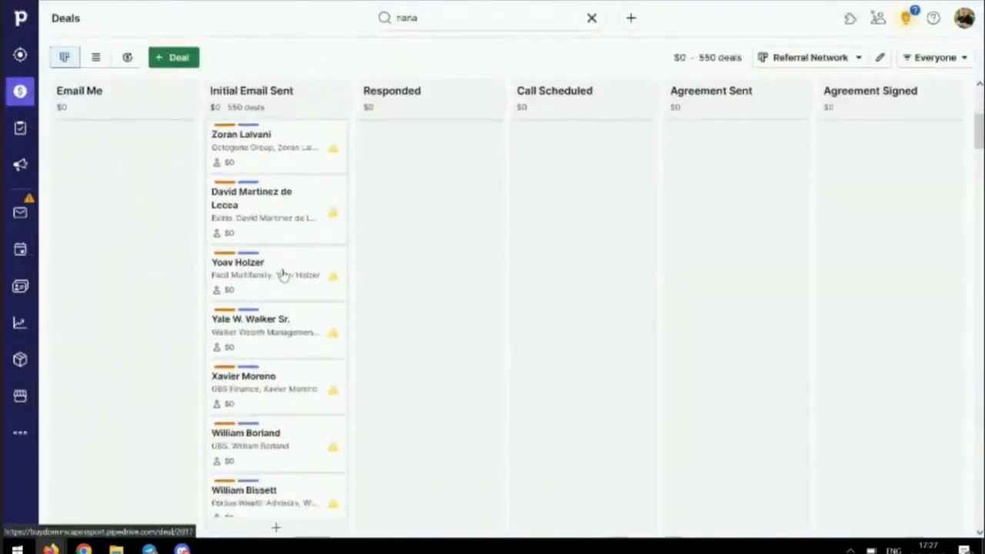
scroll("up", 3)
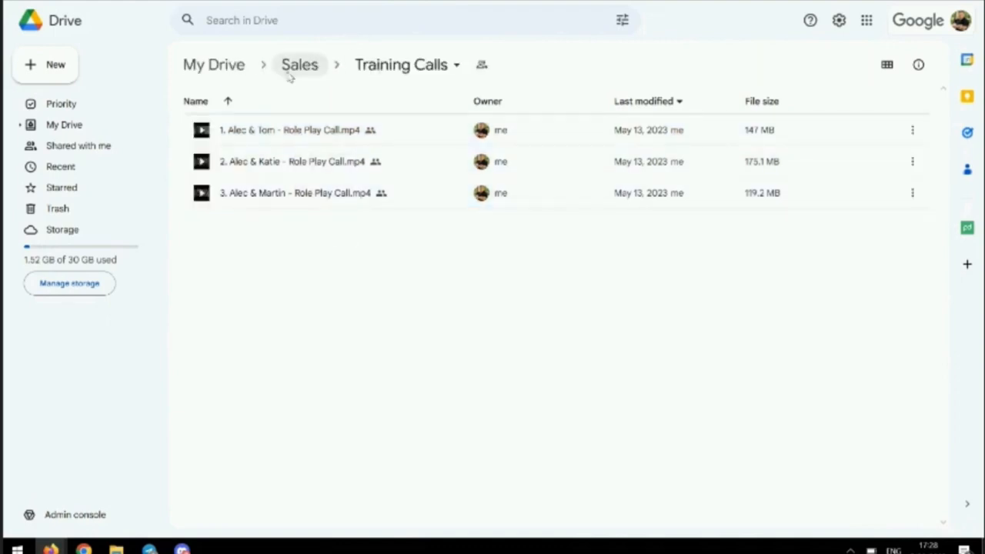
Step: Return to the Sales folder and select the Call Script and FAQ documents
left_click(299, 65)
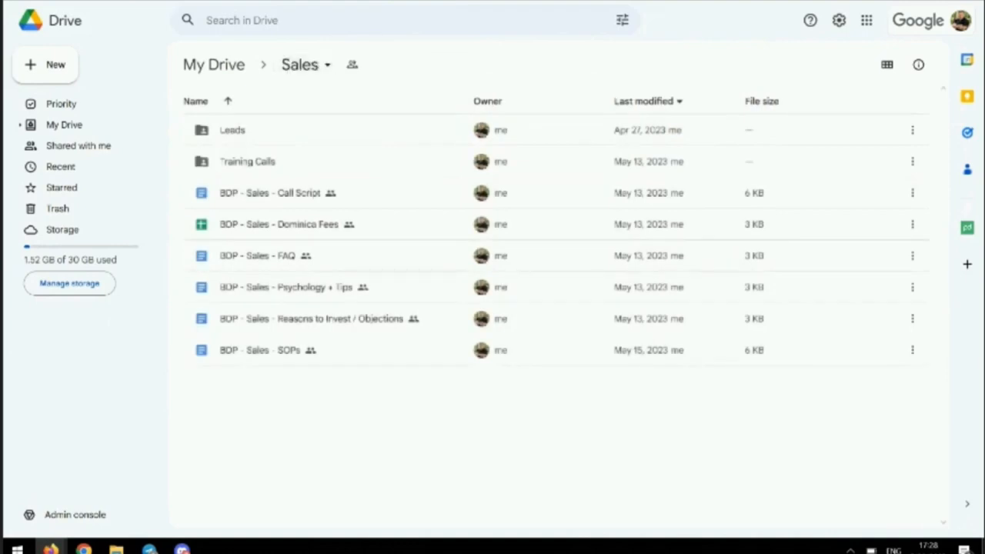
left_click(268, 351)
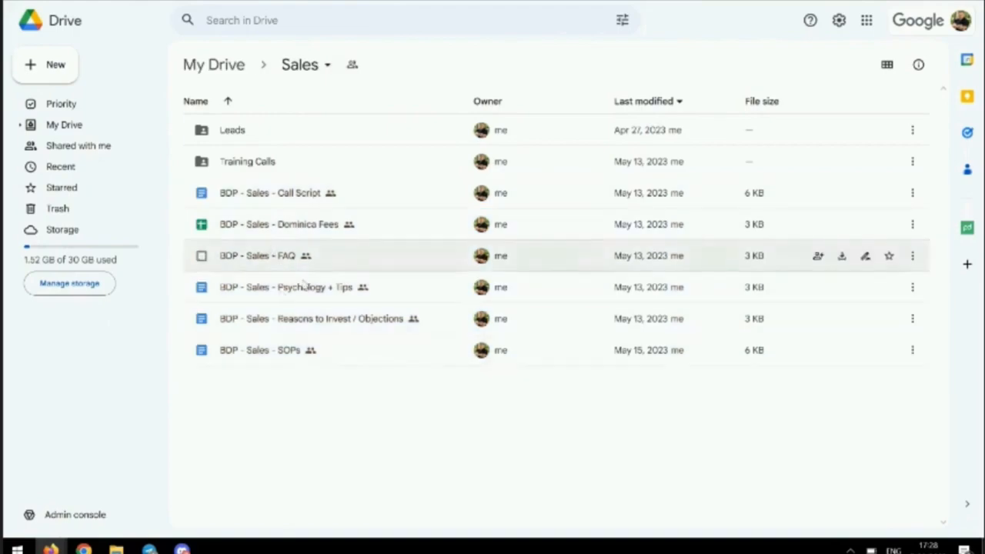
left_click(202, 192)
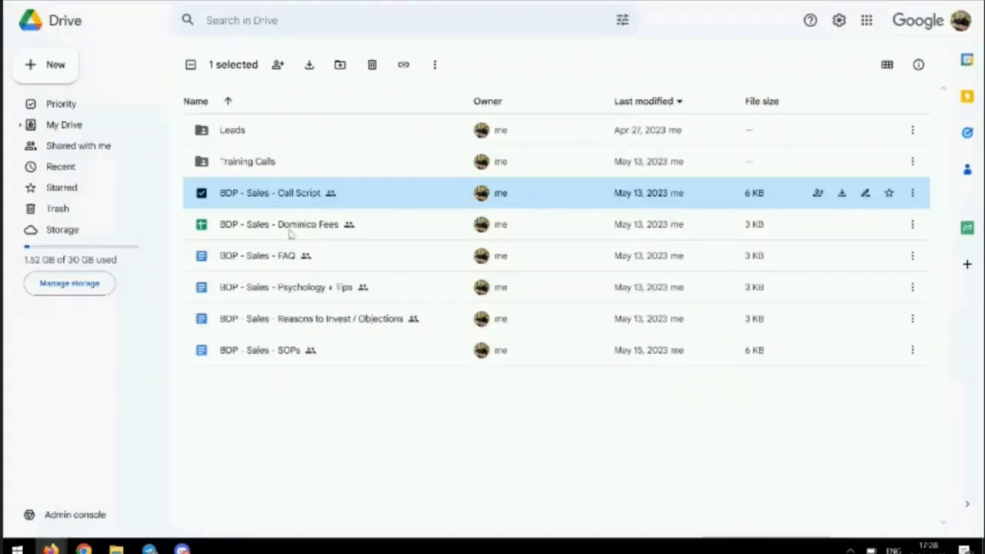
left_click(265, 256)
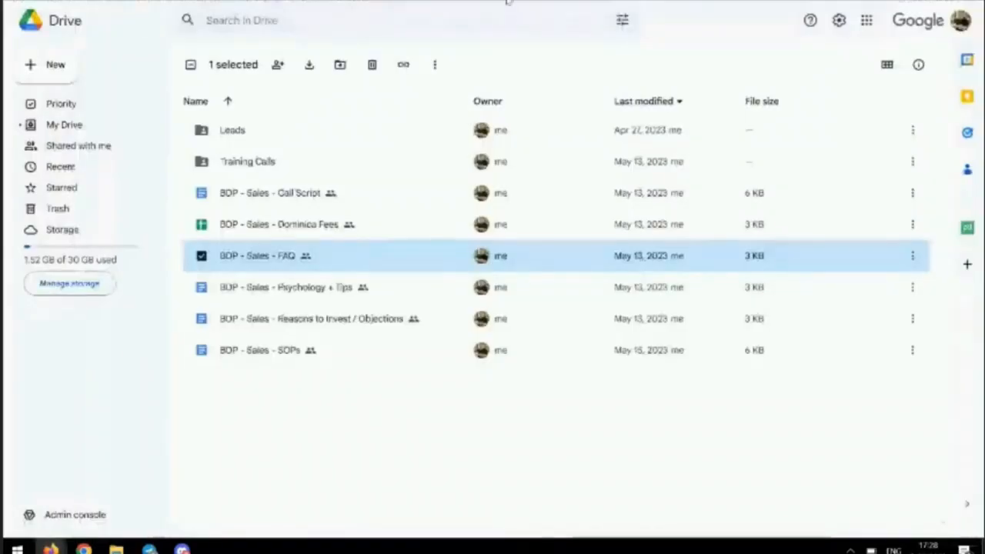
left_click(300, 288)
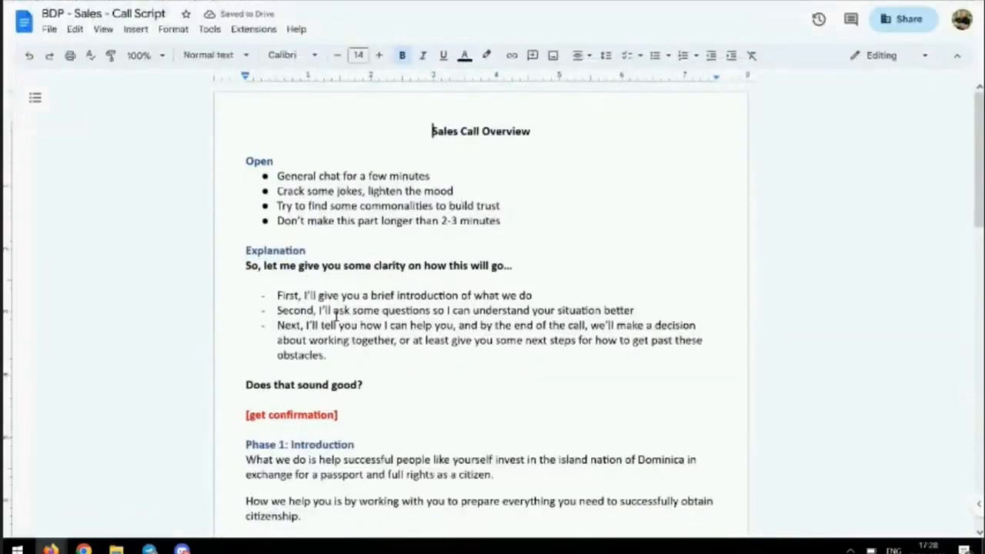
Step: Read through the Call Script phases down to the closing Onboard section
scroll("down", 3)
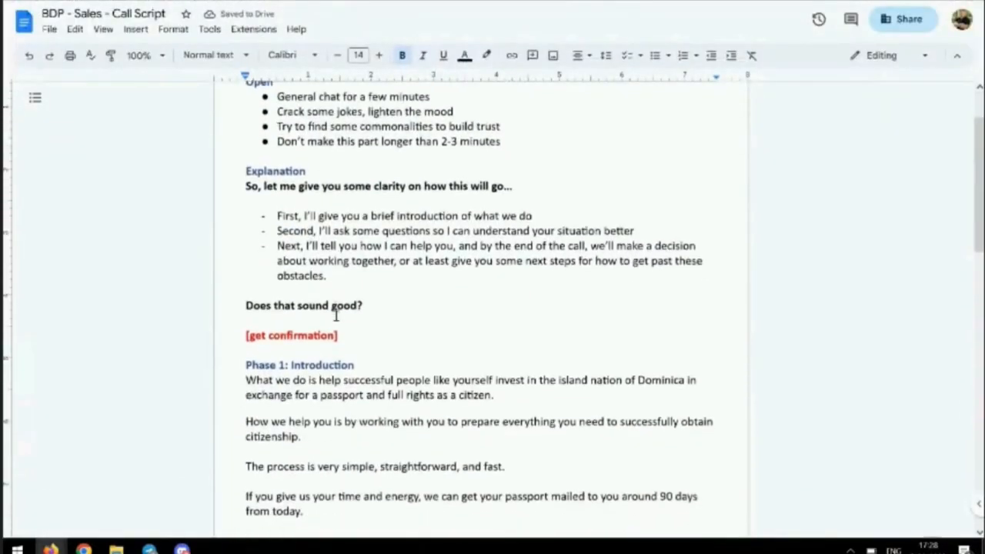
scroll("down", 3)
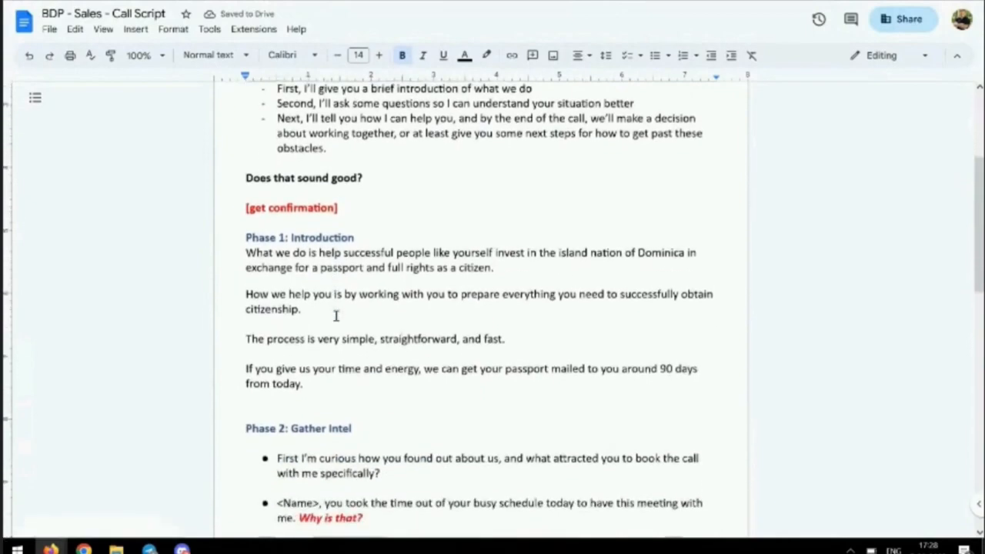
scroll("down", 3)
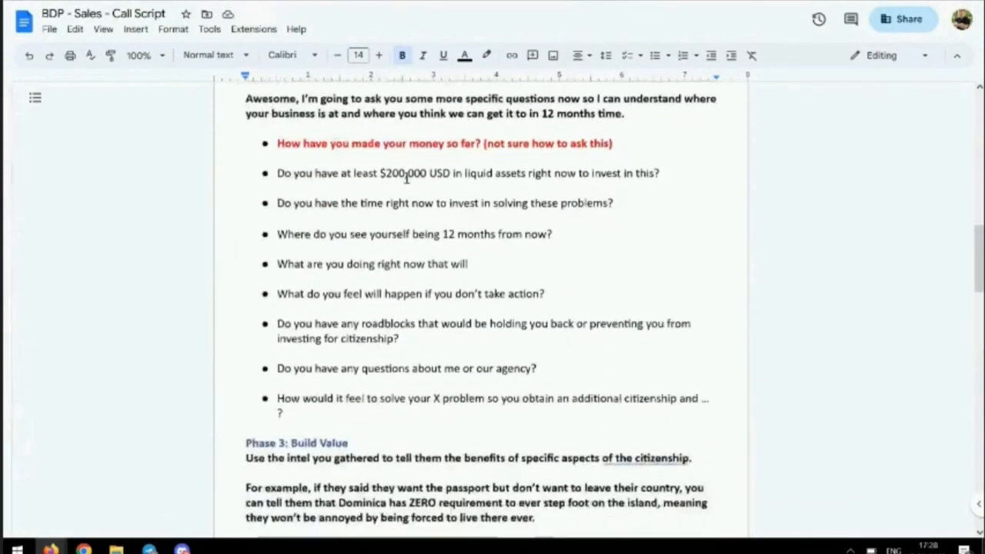
scroll("down", 3)
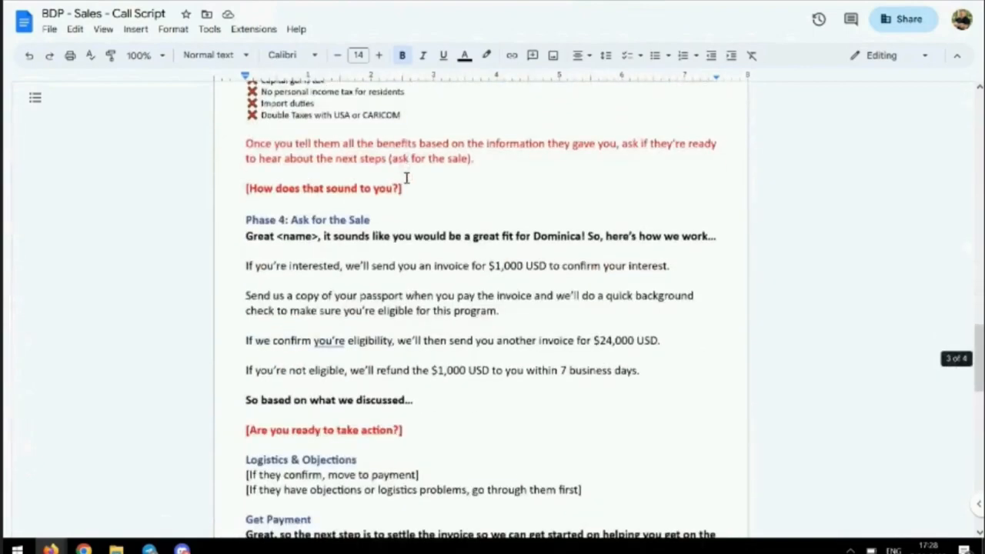
scroll("down", 3)
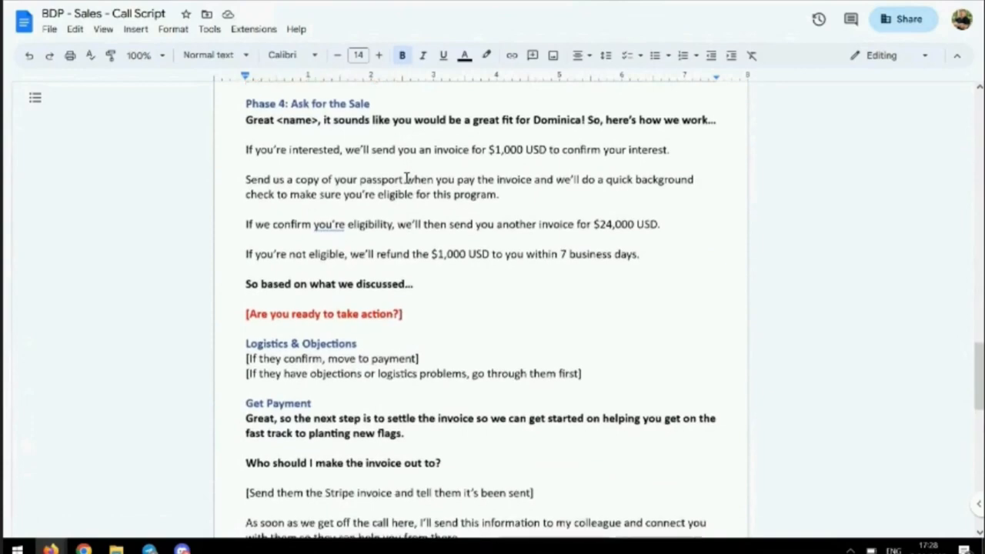
scroll("down", 3)
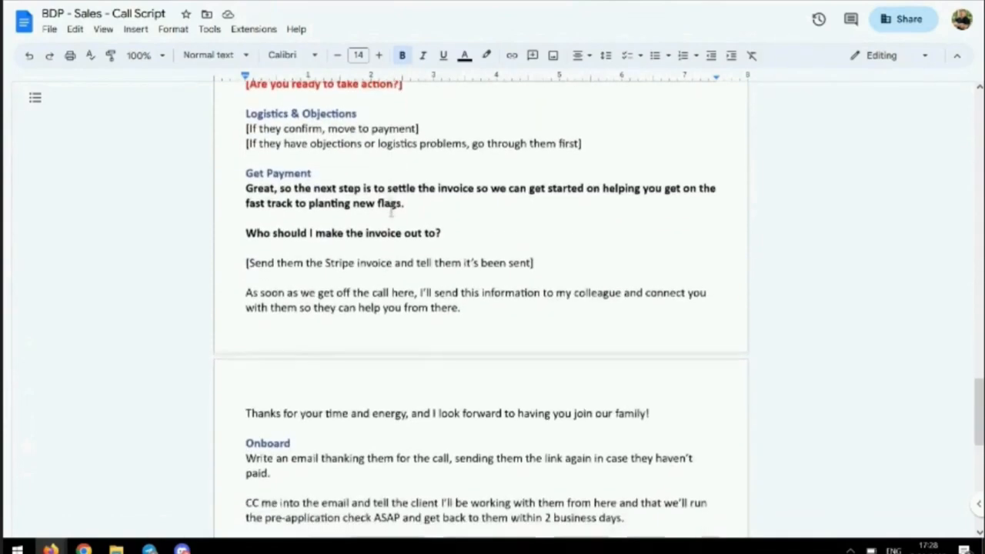
scroll("down", 3)
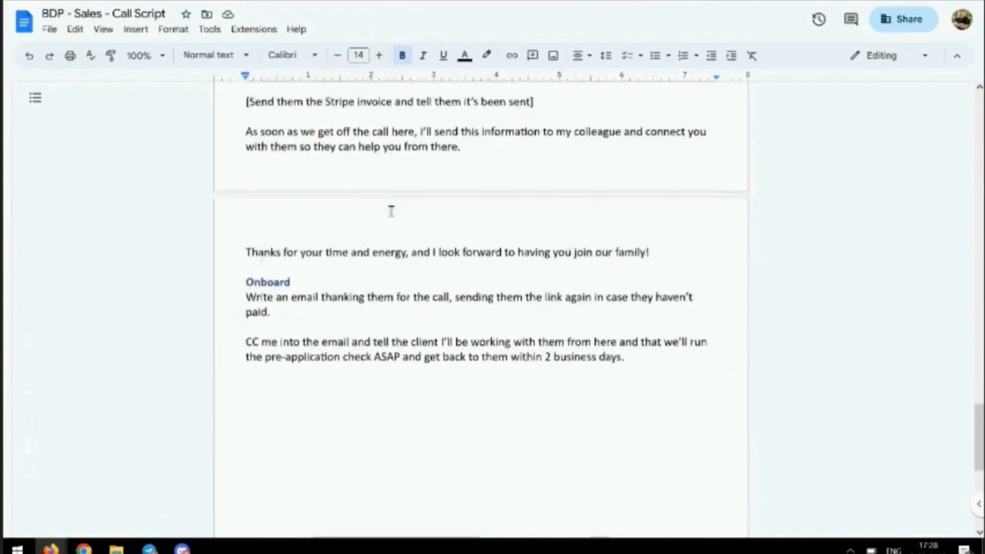
scroll("down", 3)
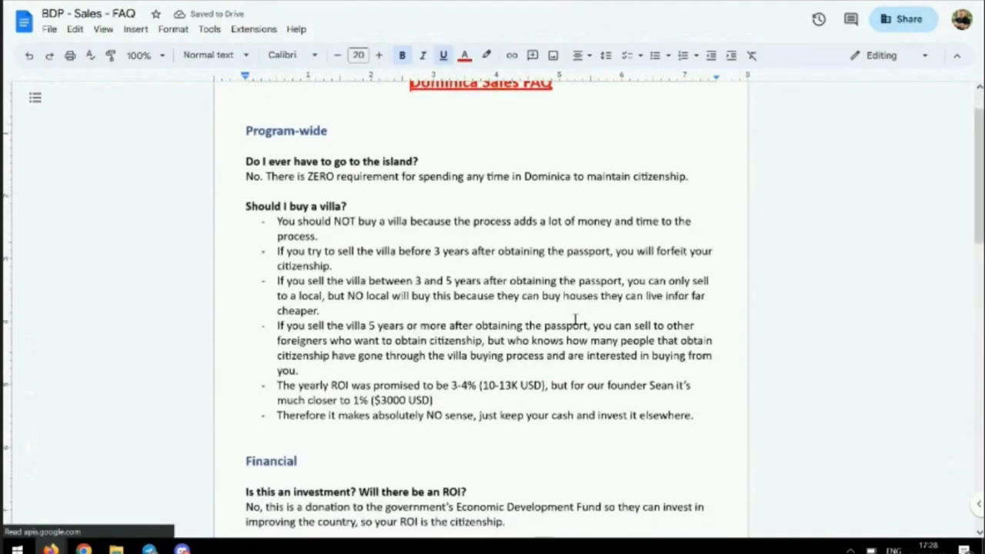
Step: Read through the FAQ's Program-wide and Financial sections
scroll("down", 3)
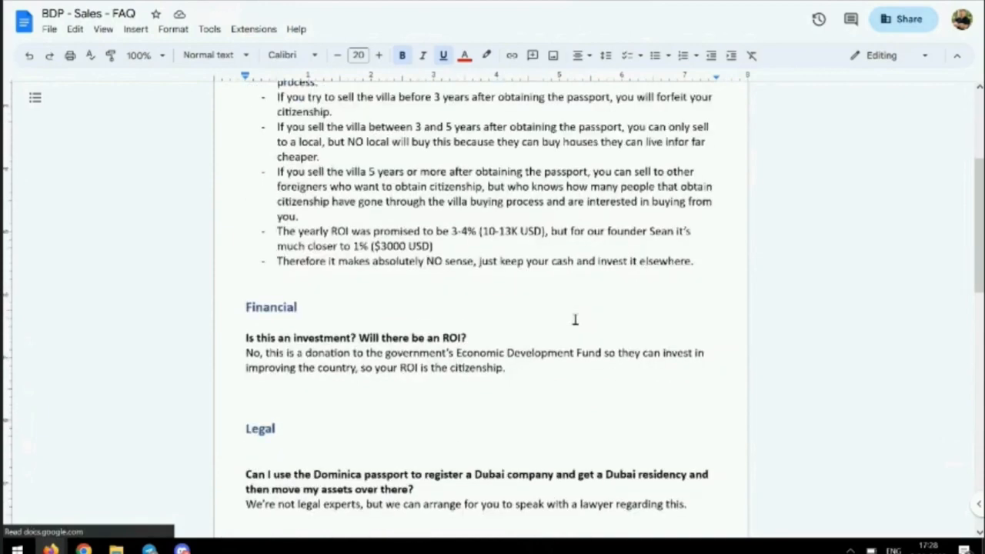
scroll("down", 3)
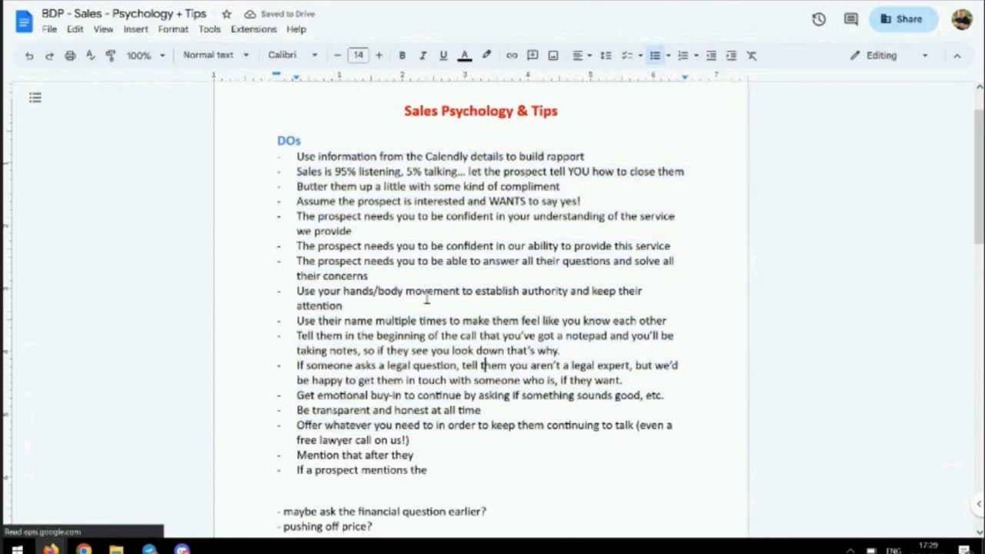
mouse_move(314, 247)
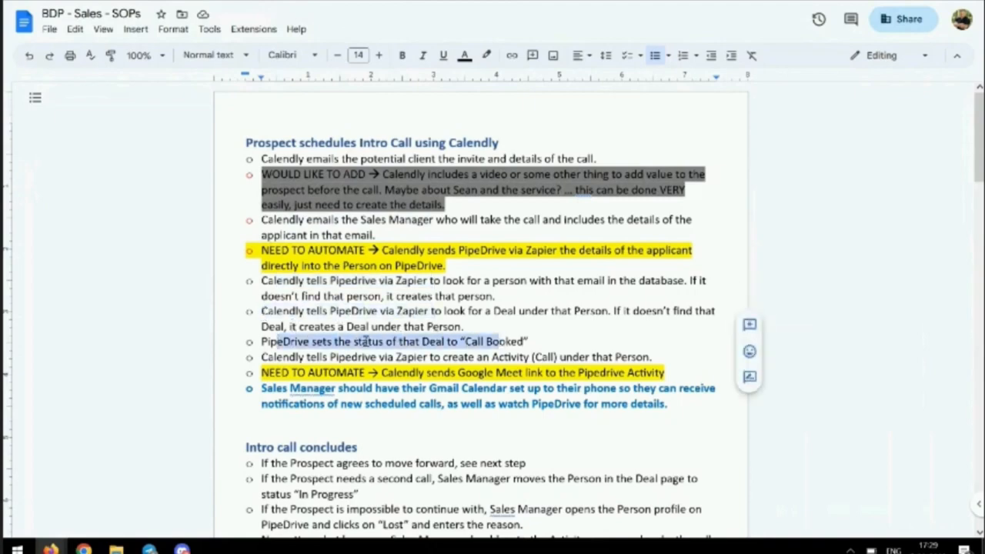
Step: Highlight the 'Prospect wants to become a Client' heading and read the signup steps below
scroll("down", 3)
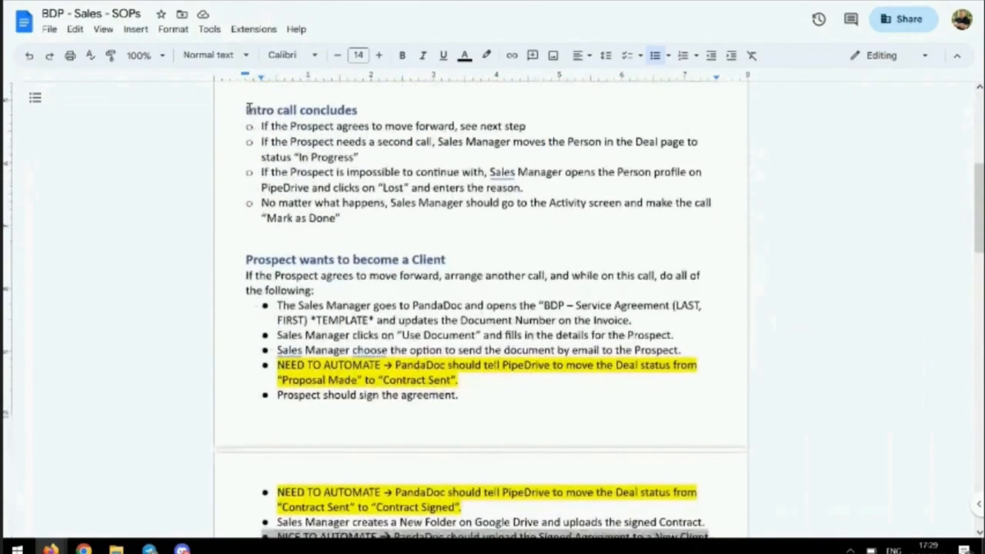
left_click_drag(291, 126, 501, 126)
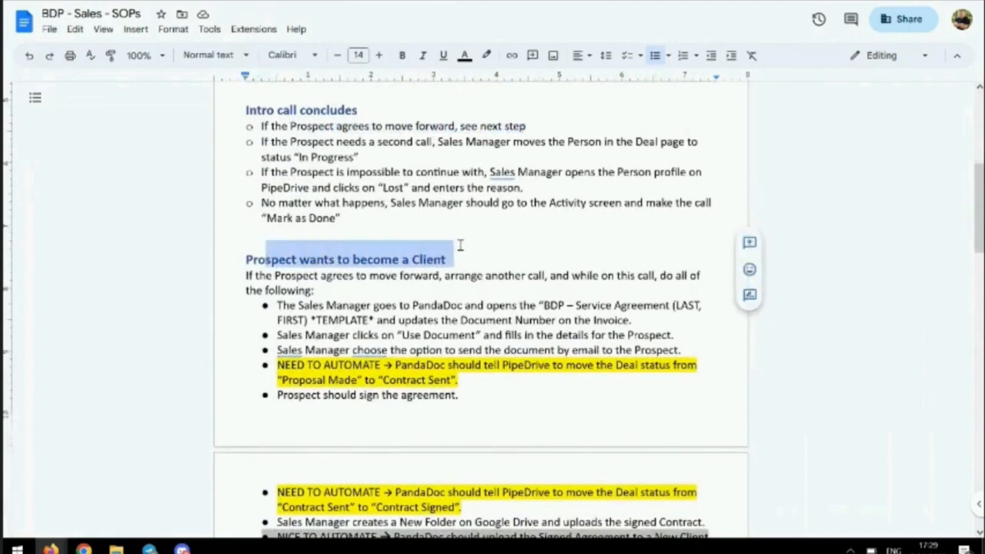
left_click(296, 142)
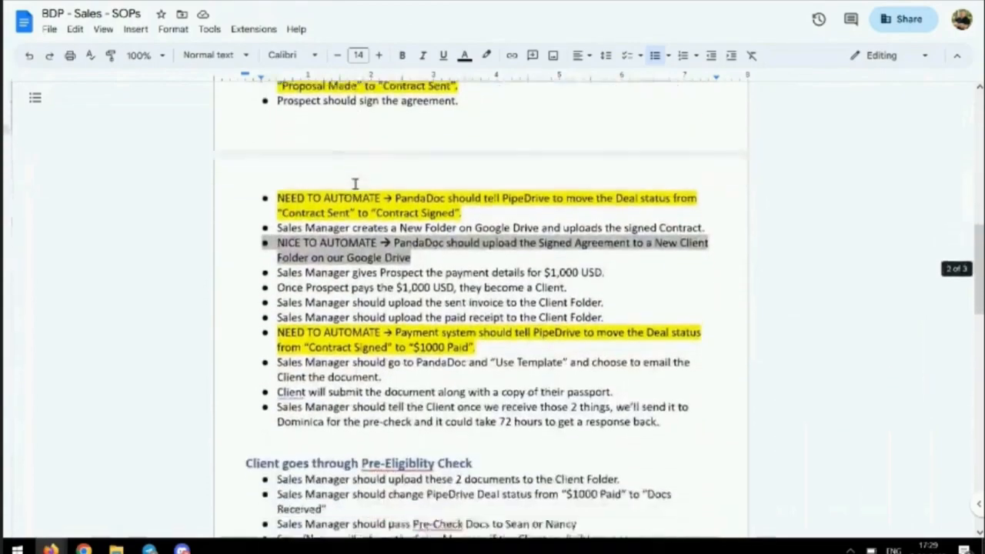
scroll("down", 3)
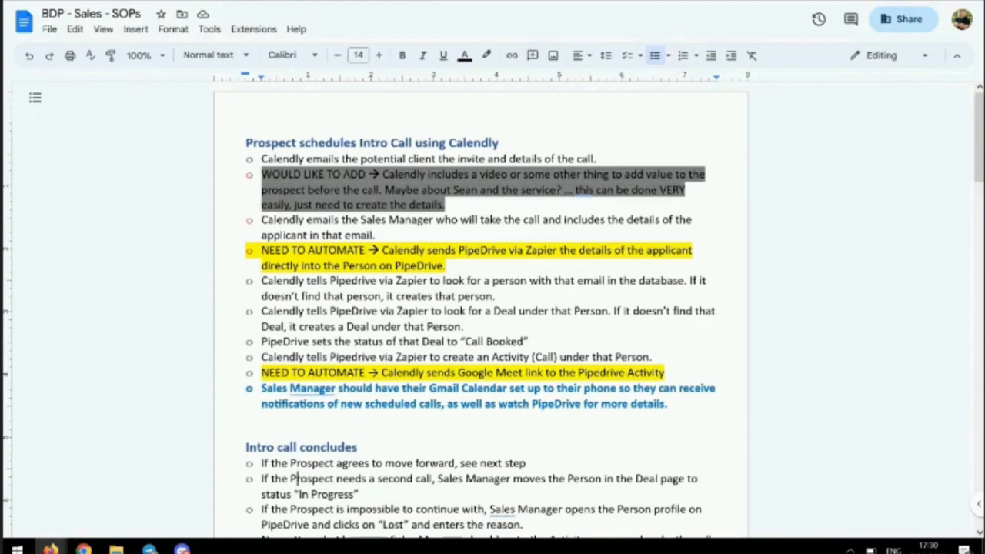
scroll("down", 3)
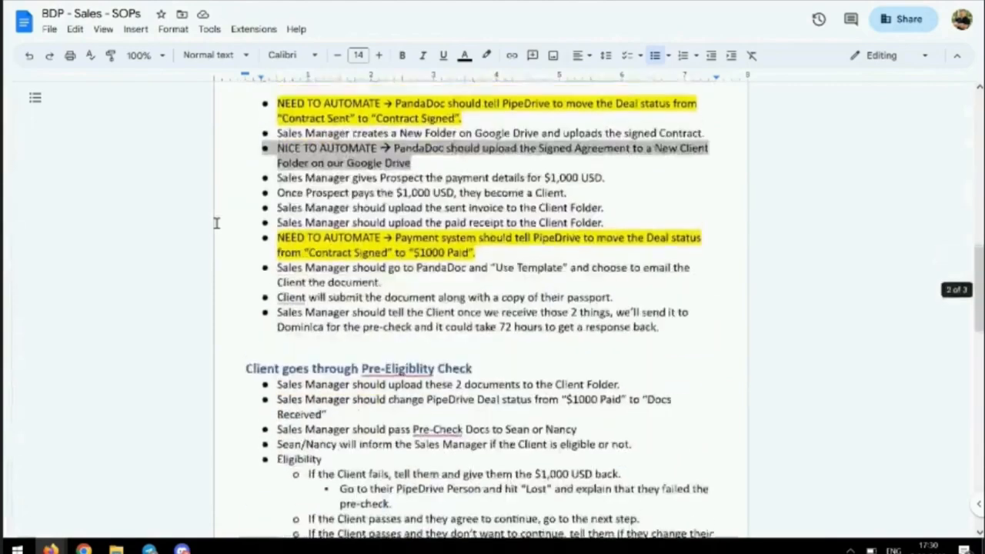
scroll("down", 3)
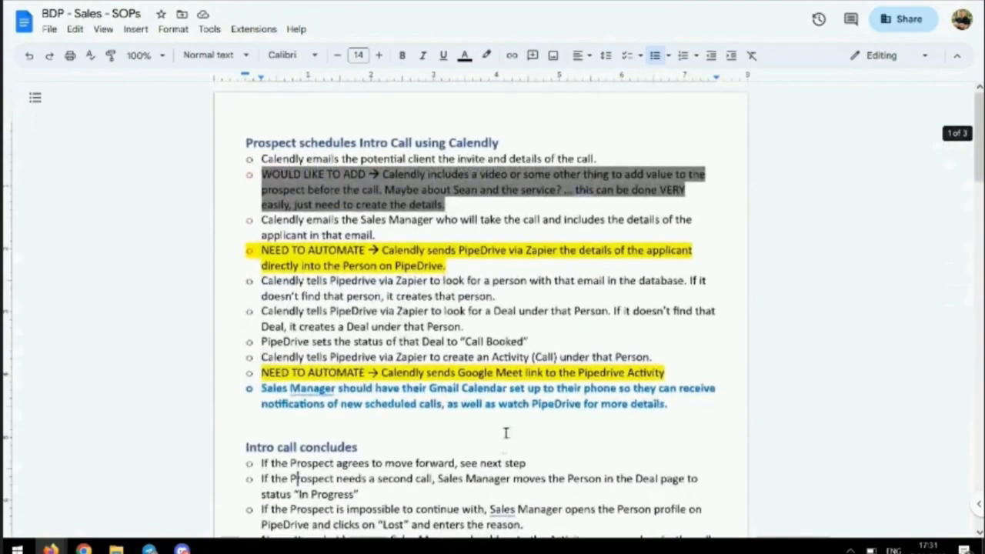
scroll("down", 3)
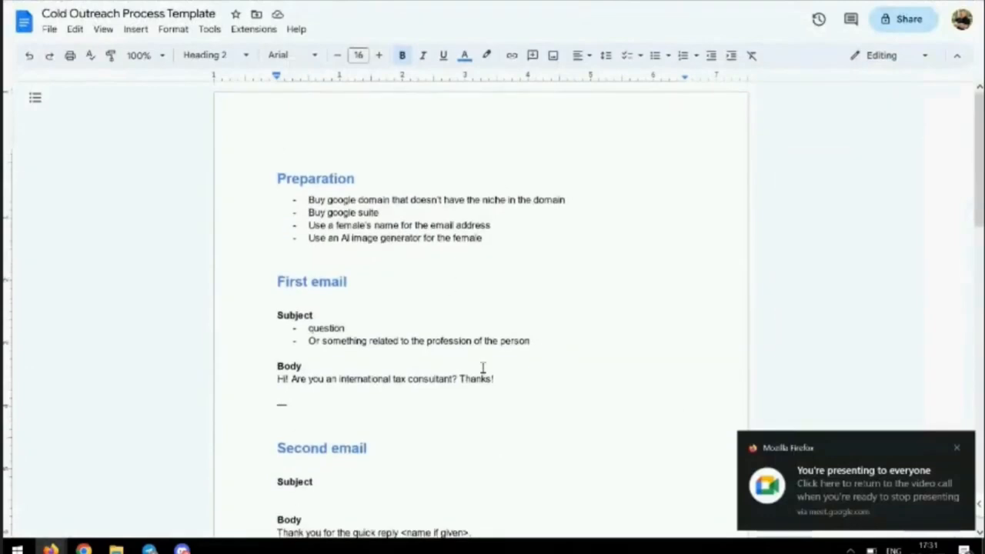
Step: Read through the Cold Outreach Process Template's preparation and email steps
scroll("down", 3)
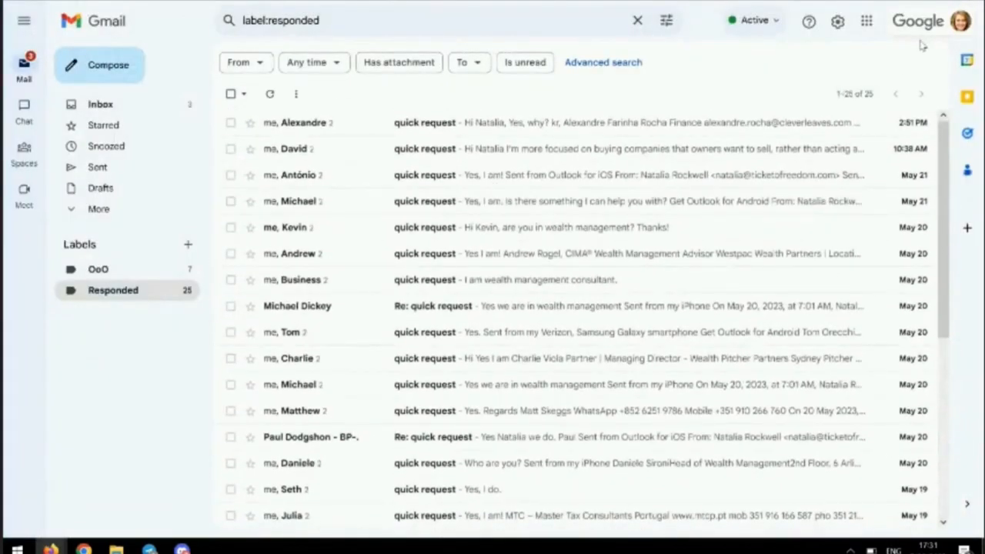
mouse_move(960, 21)
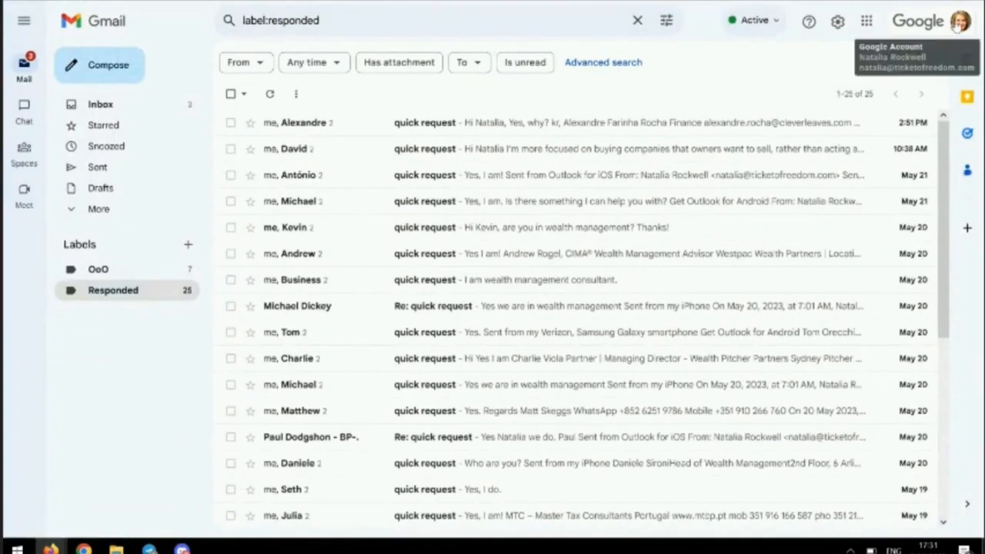
Step: Show the list of signed-in Gmail accounts from the profile avatar
left_click(960, 22)
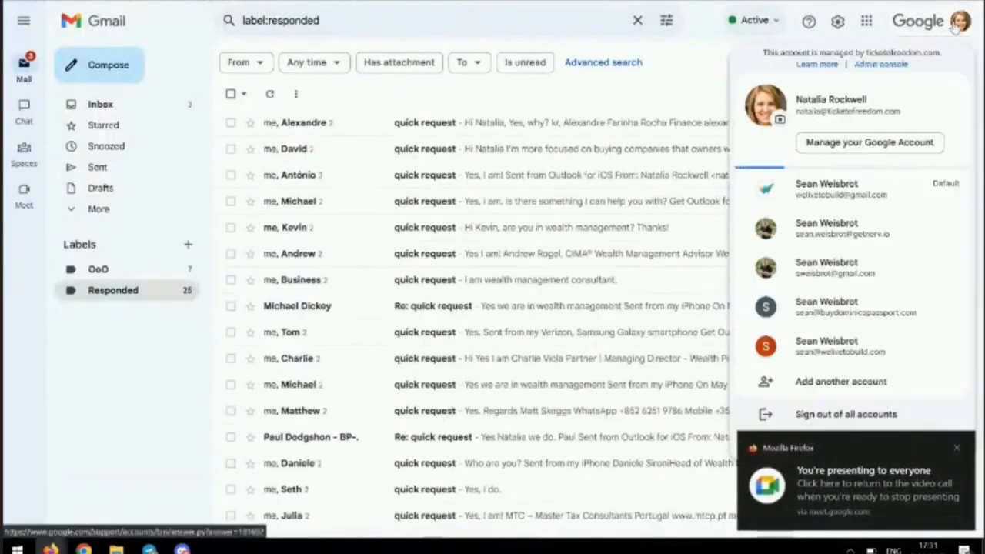